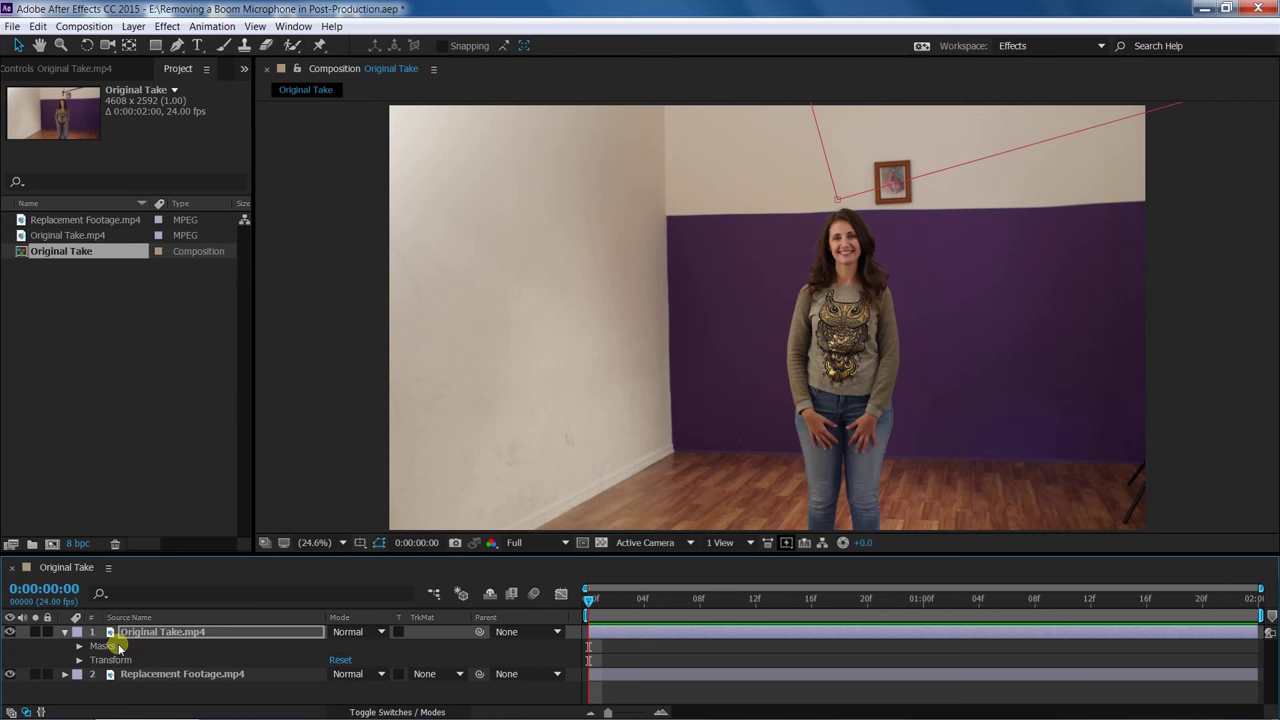
# Step: Reveal Mask 1 settings (Subtract, feather 174 px) on the finished comp, then start File > Import
pyautogui.click(80, 643)
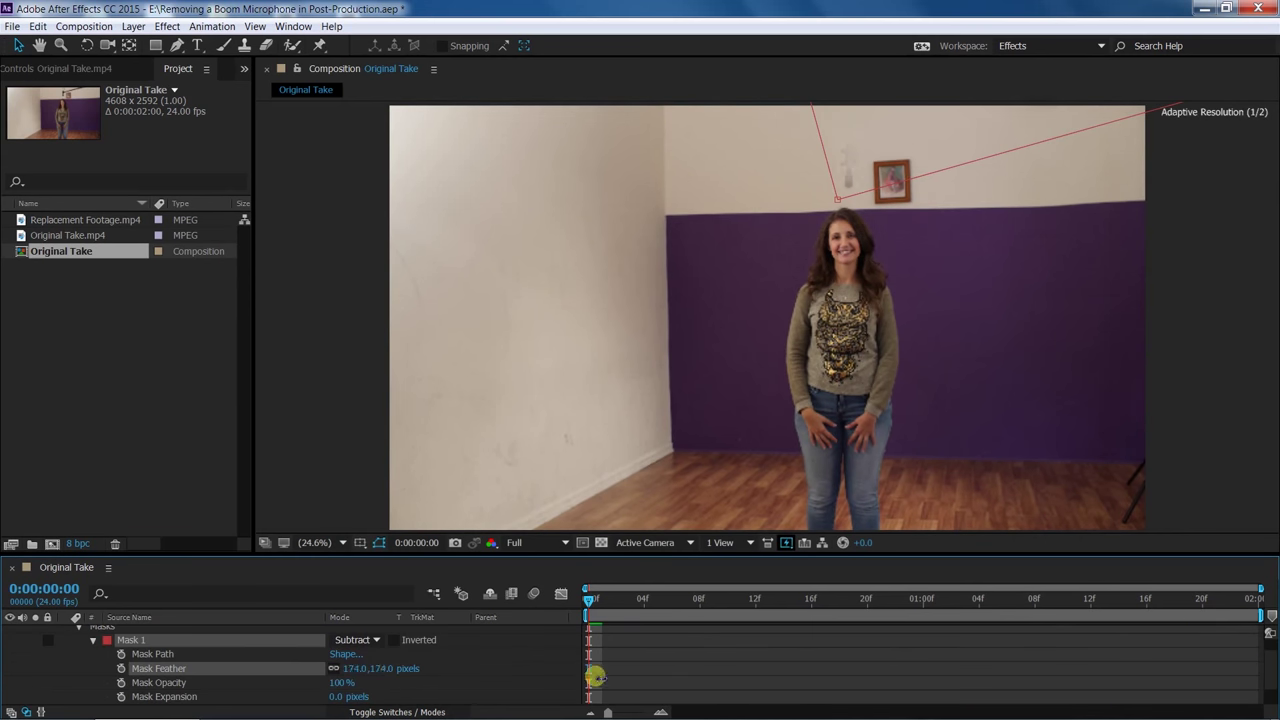
pyautogui.click(14, 26)
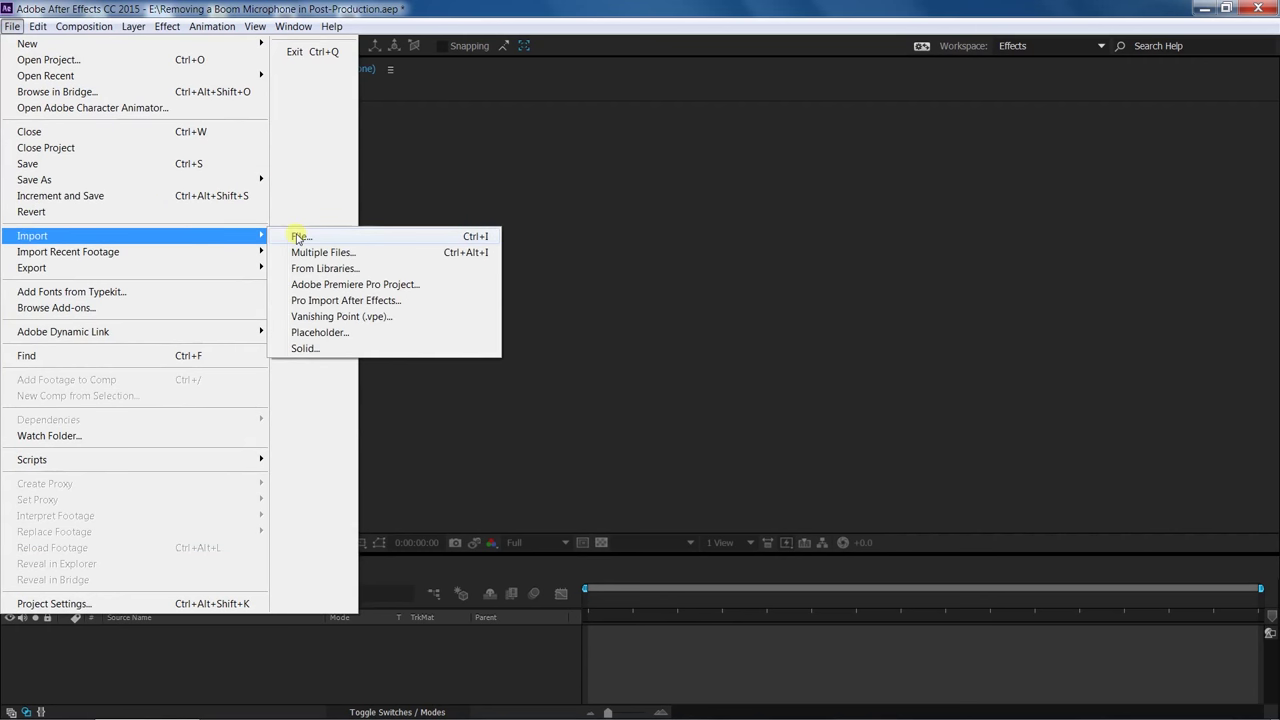
# Step: Import Original Take.mp4 and Replacement Footage.mp4 into an Original Take comp, Original Take on top
pyautogui.click(300, 237)
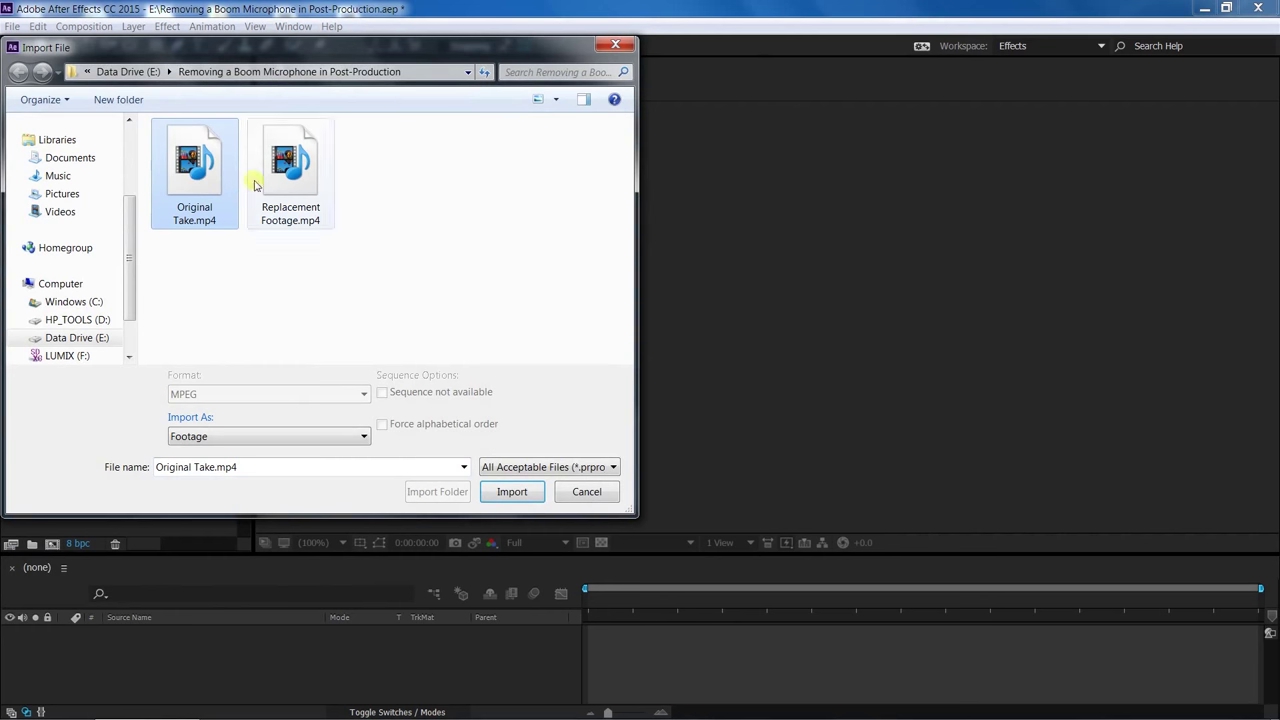
pyautogui.click(511, 491)
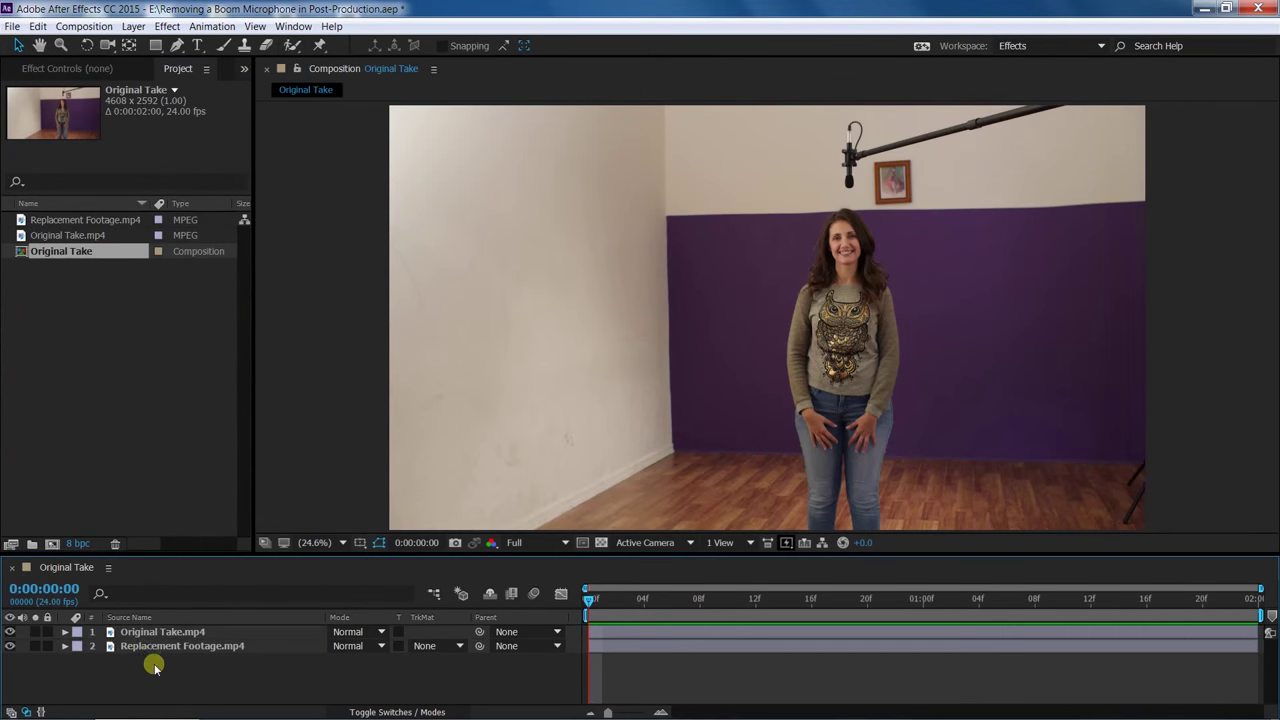
pyautogui.click(165, 633)
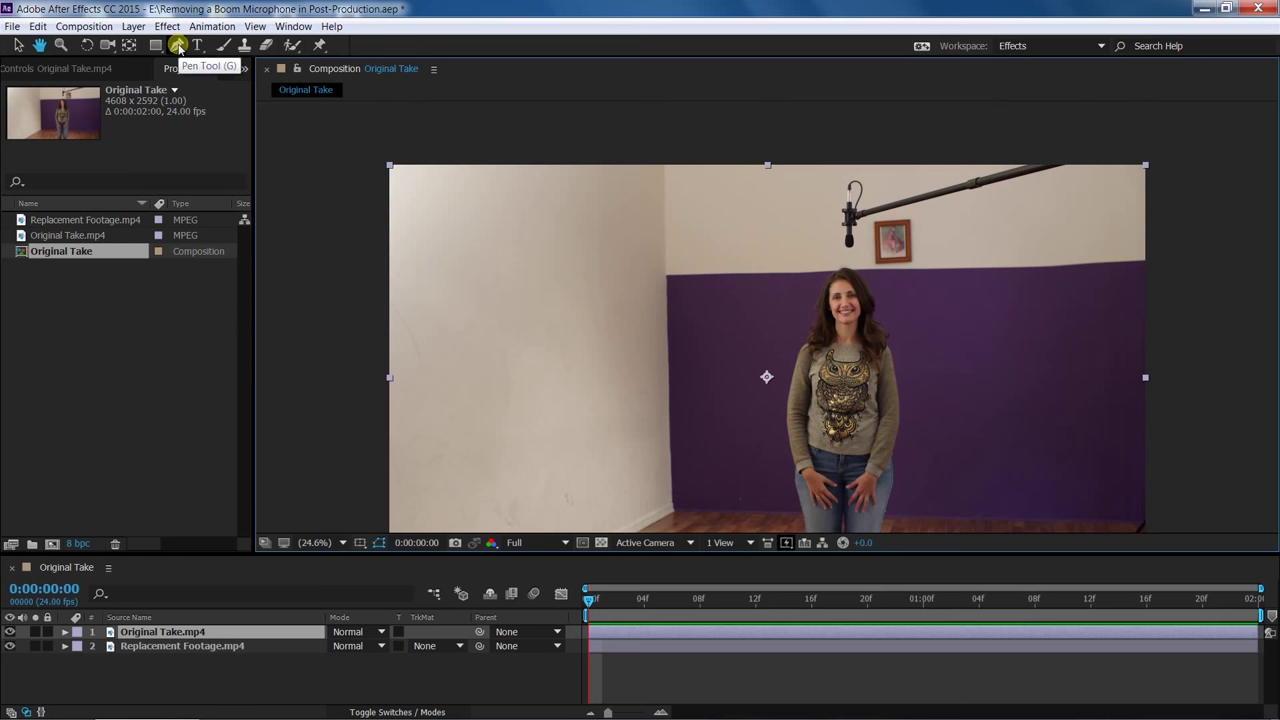
# Step: Draw a closed four-point Pen mask around the boom mic on the Original Take layer
pyautogui.click(181, 47)
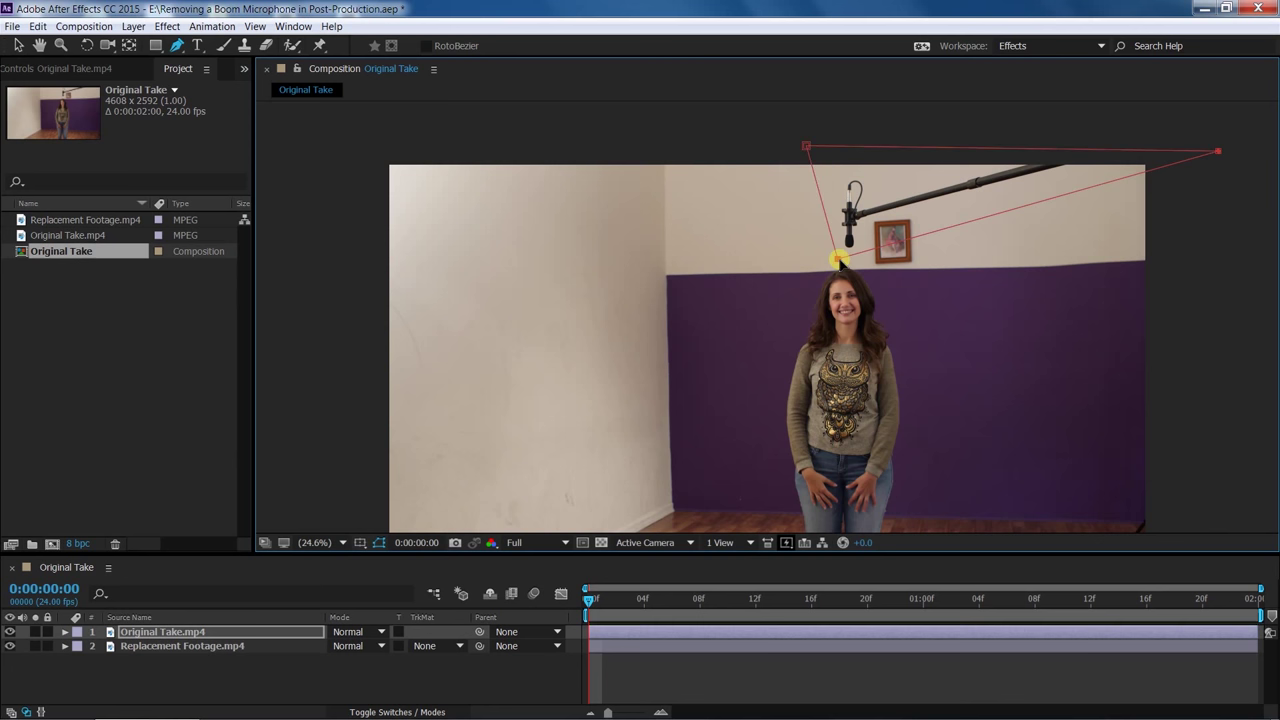
pyautogui.click(17, 48)
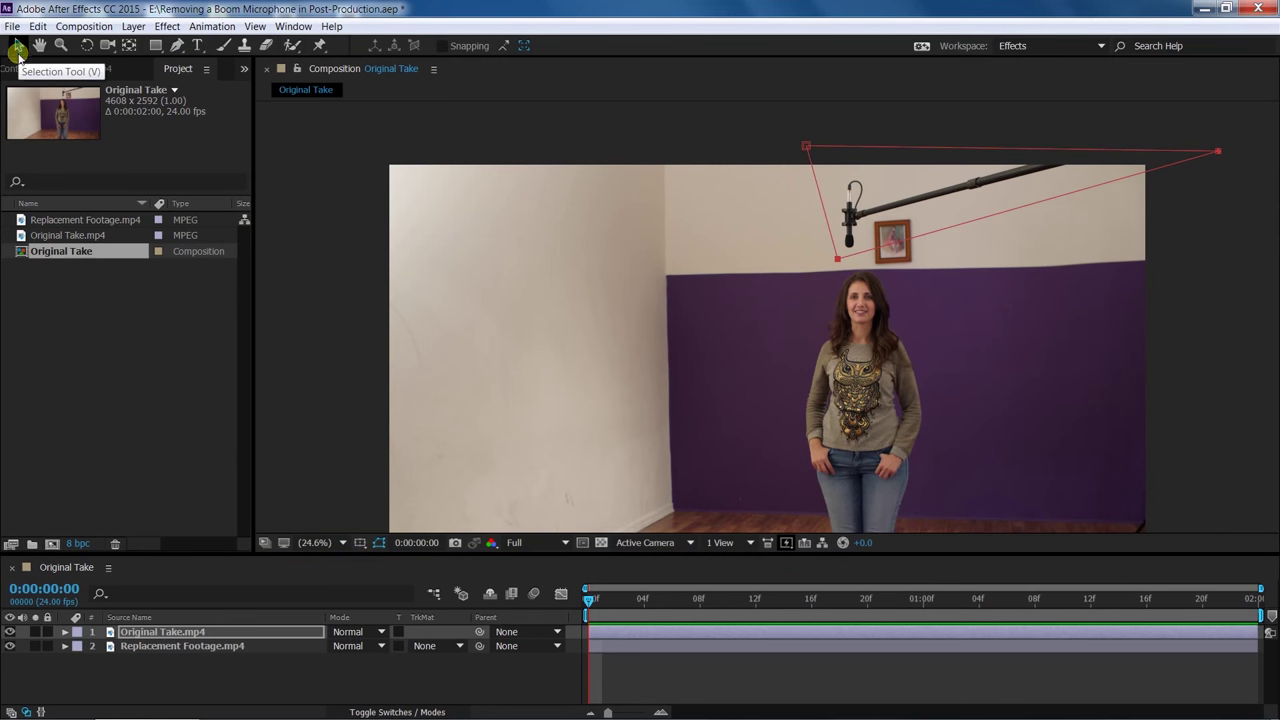
pyautogui.click(313, 543)
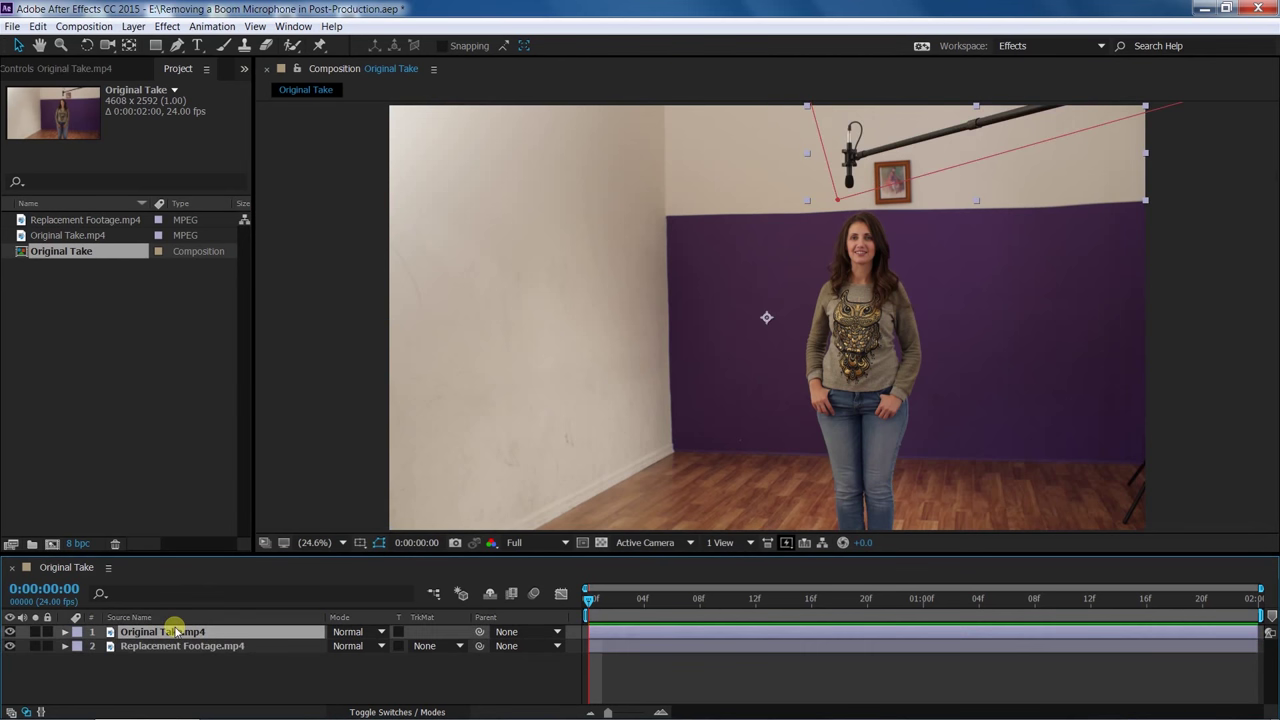
pyautogui.click(64, 633)
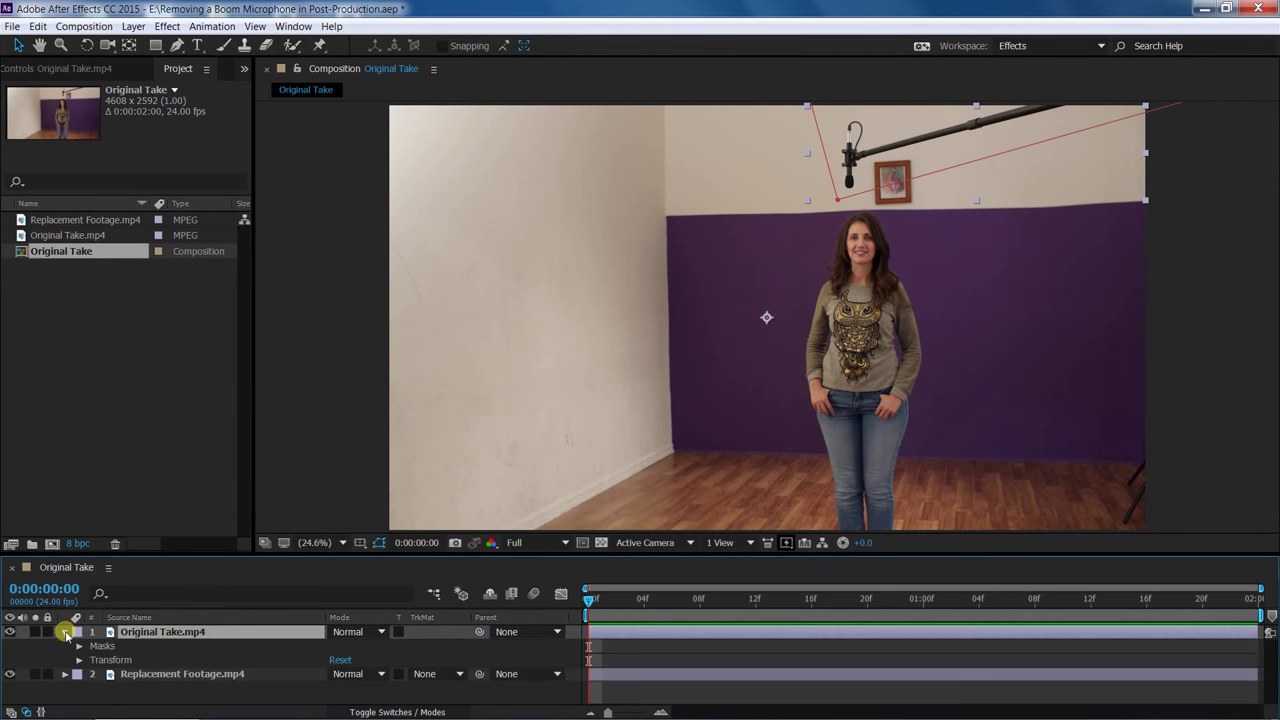
pyautogui.click(79, 646)
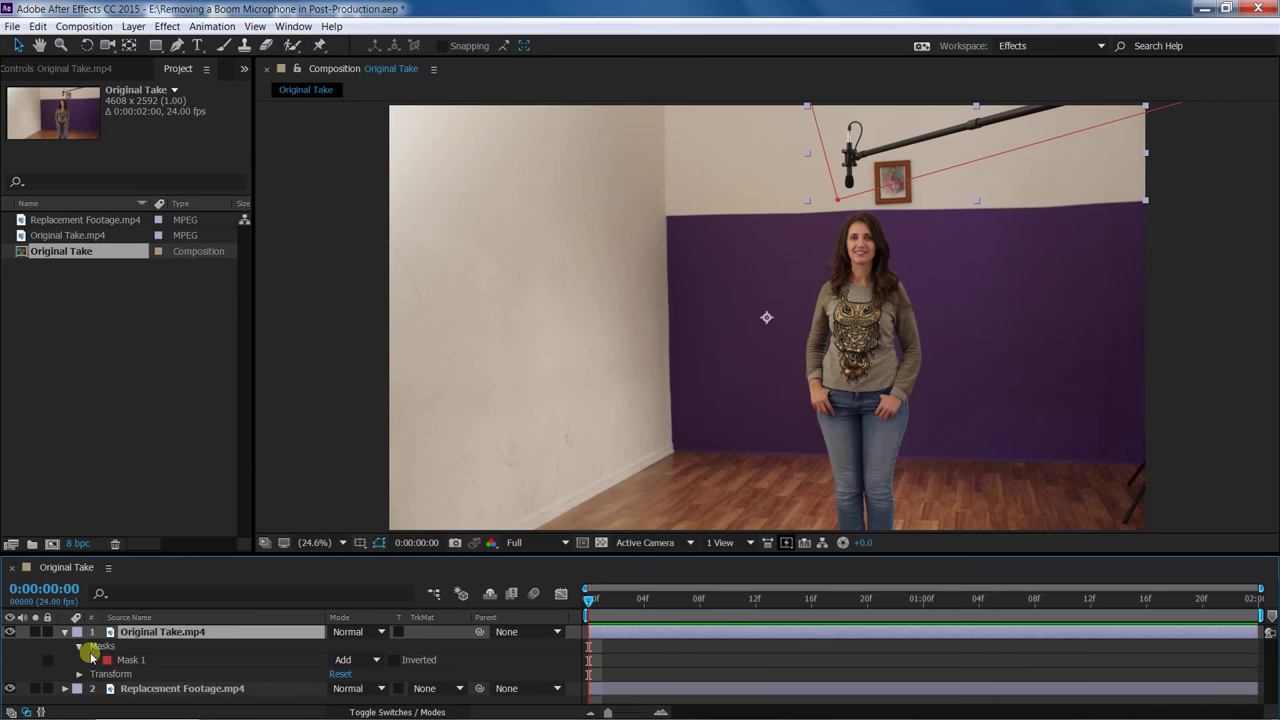
pyautogui.click(80, 655)
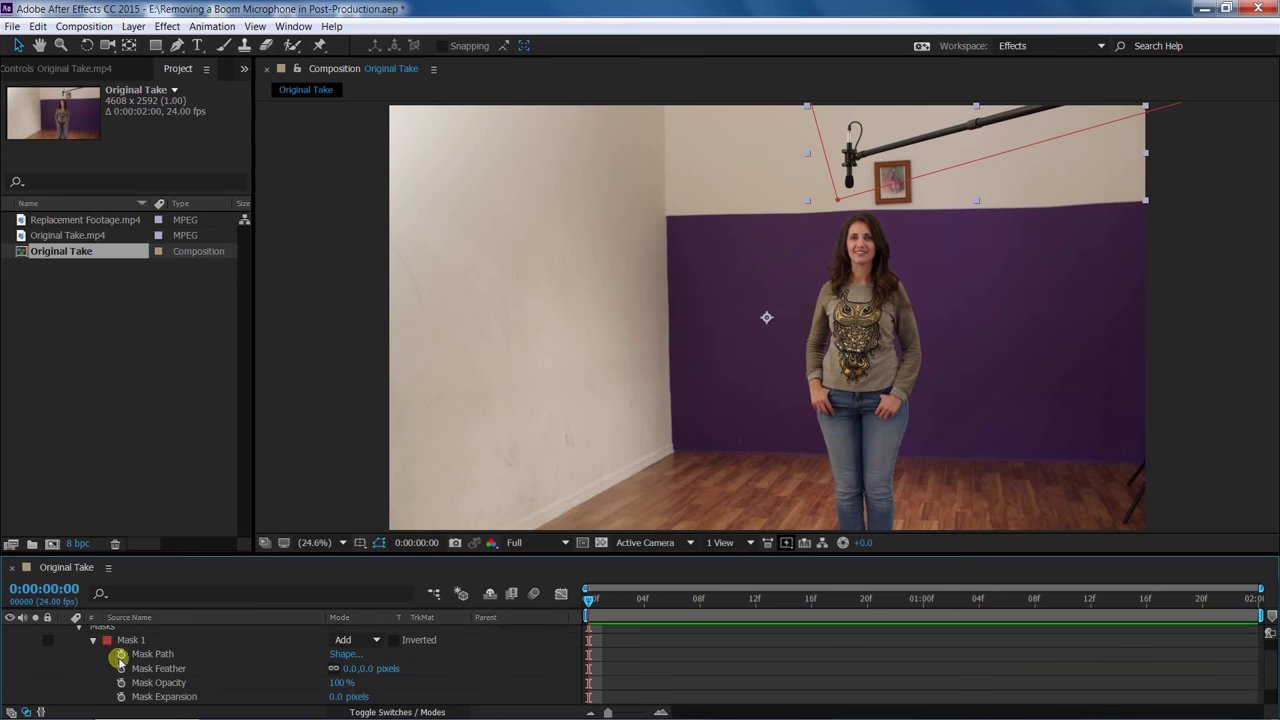
pyautogui.click(375, 640)
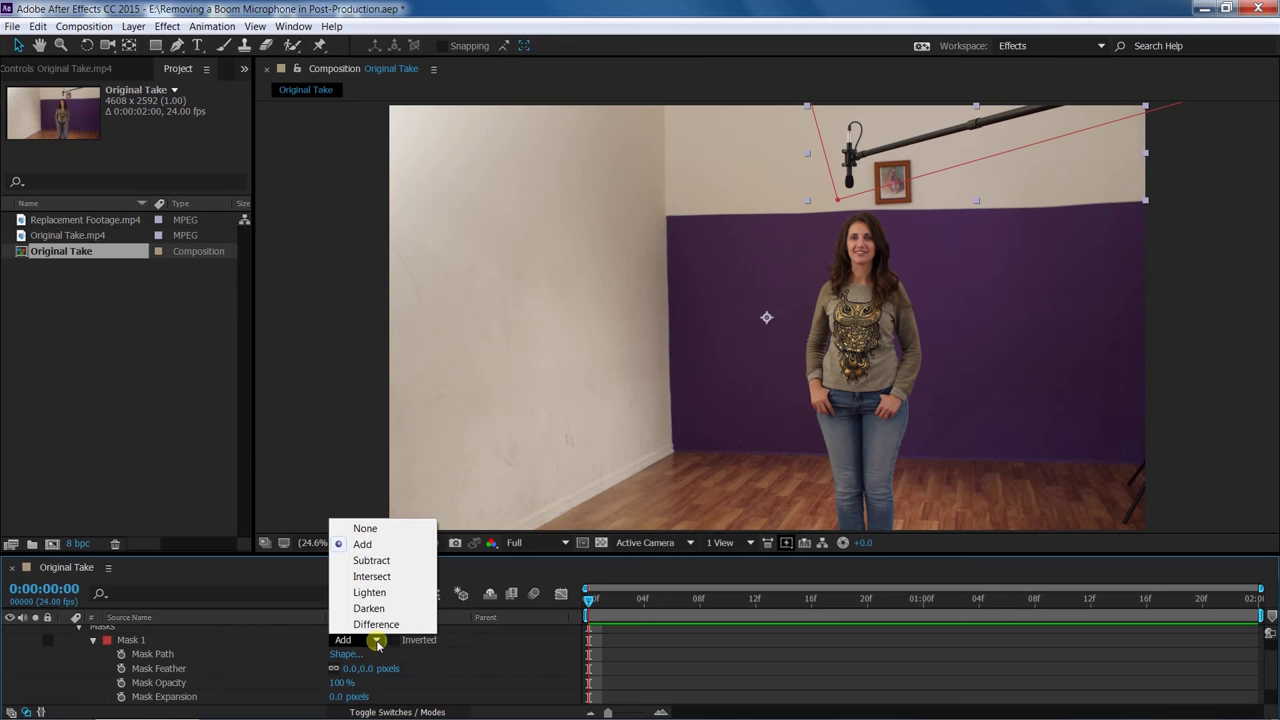
pyautogui.click(371, 560)
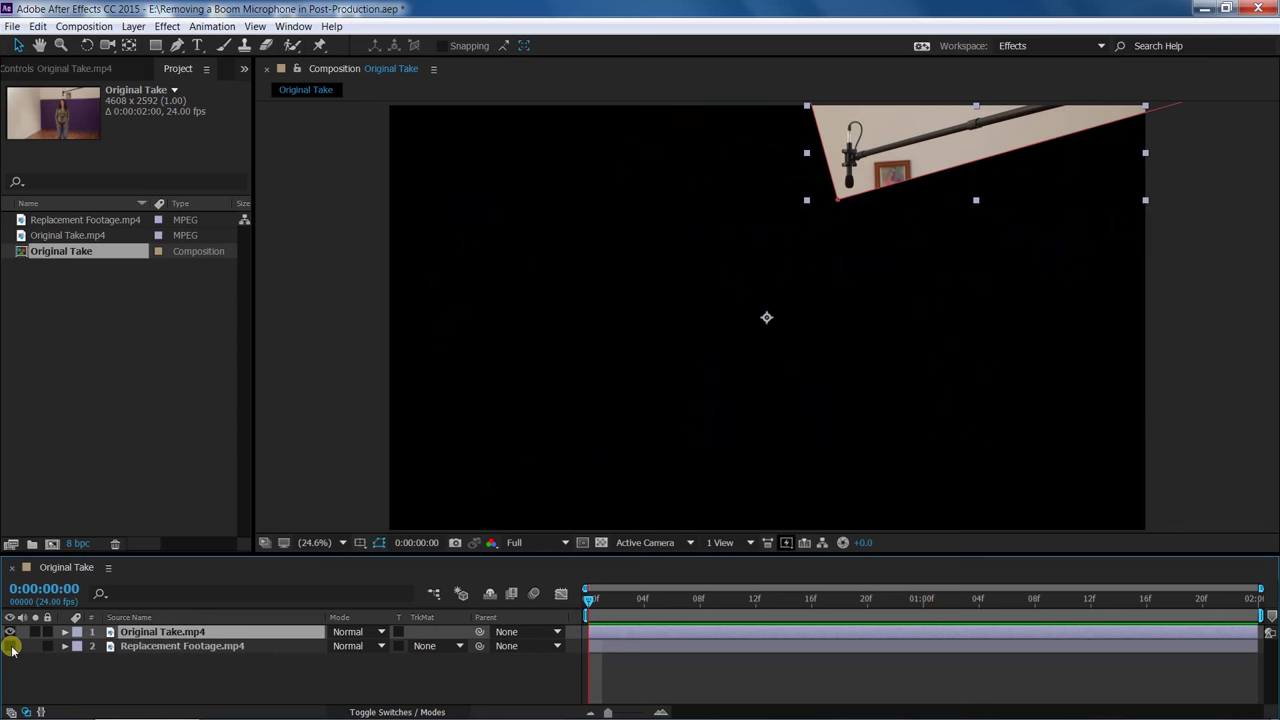
pyautogui.click(13, 633)
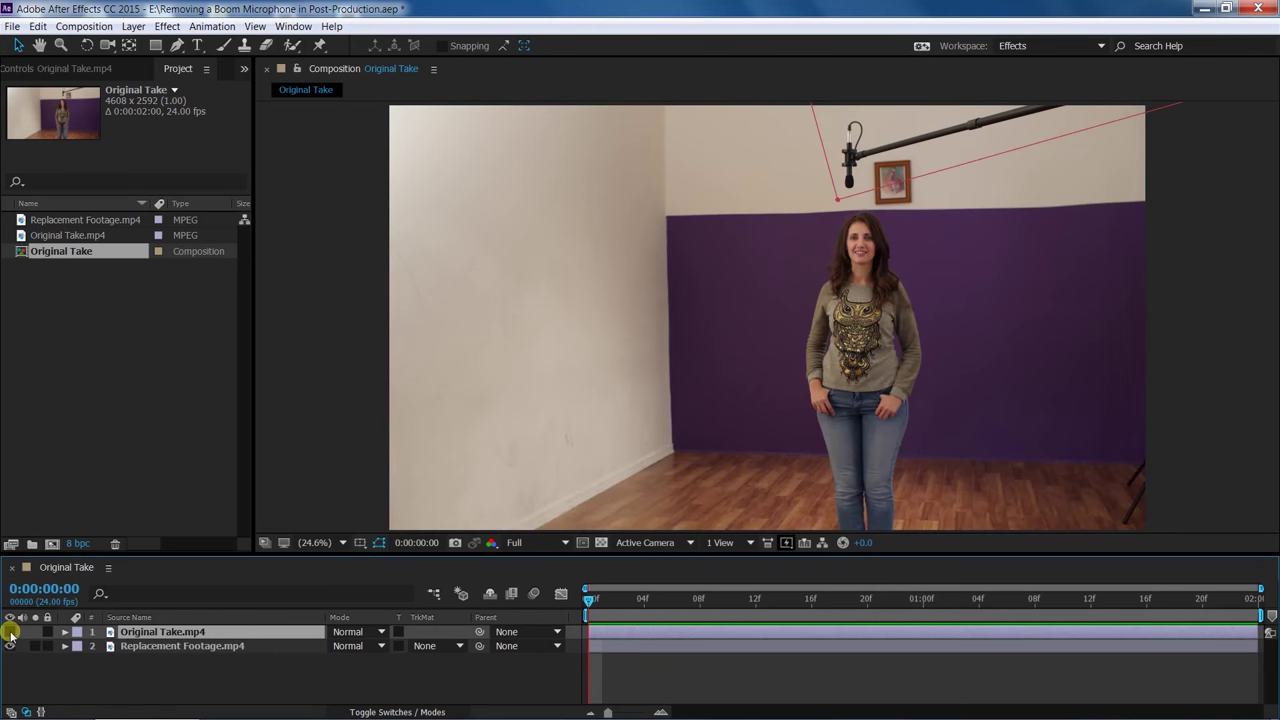